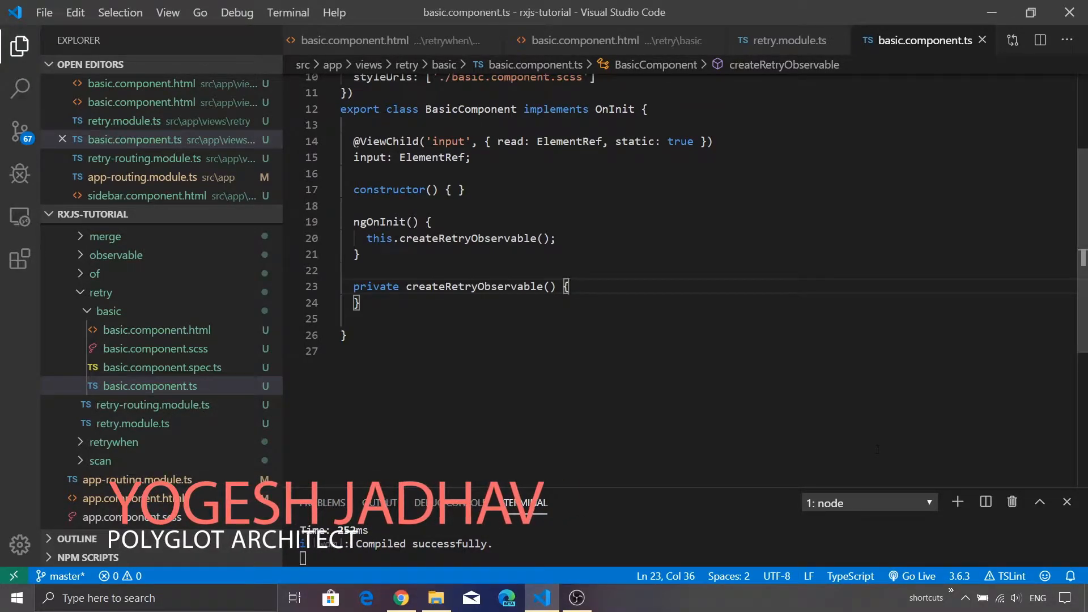
Step: Switch to Chrome to view the localhost:4200/retry/basic page with its empty text area
key(alt+tab)
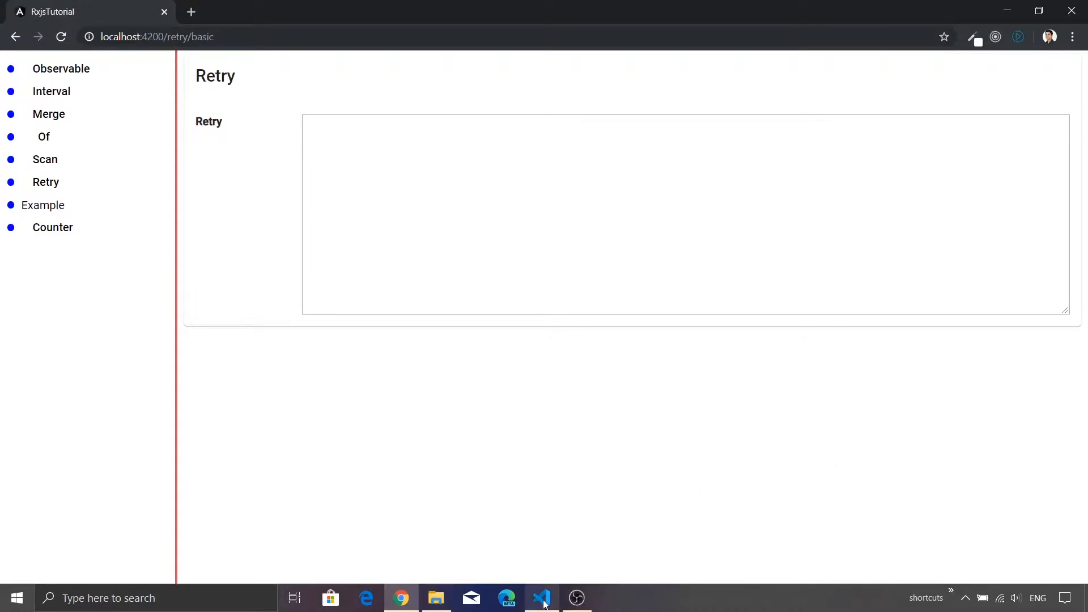
Step: Return to basic.component.ts in VS Code with the empty createRetryObservable method
click(542, 597)
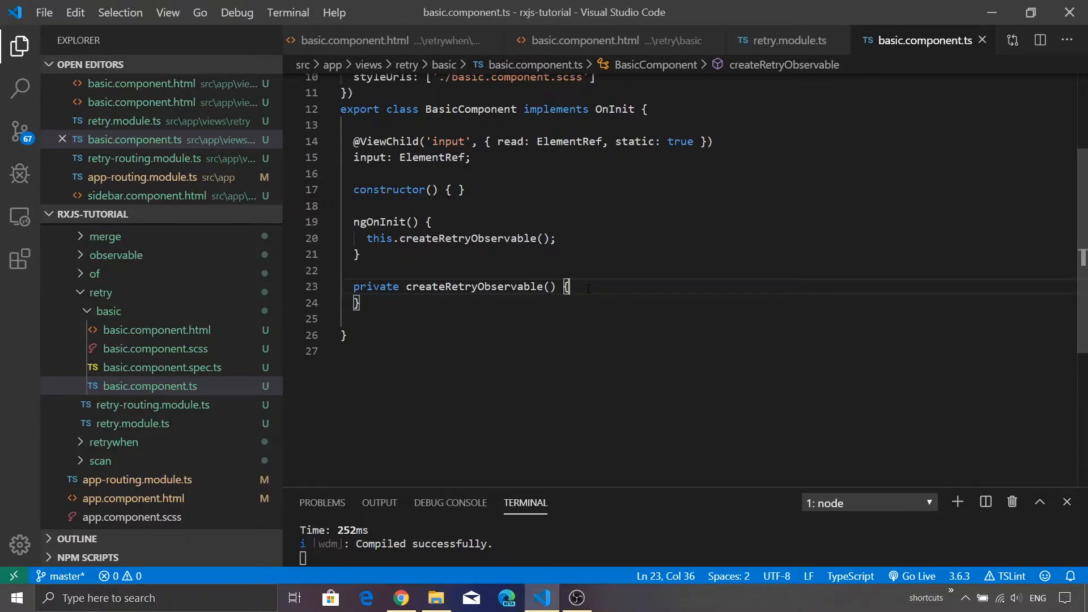
Step: Declare const source = interval(200) inside createRetryObservable
text(conster)
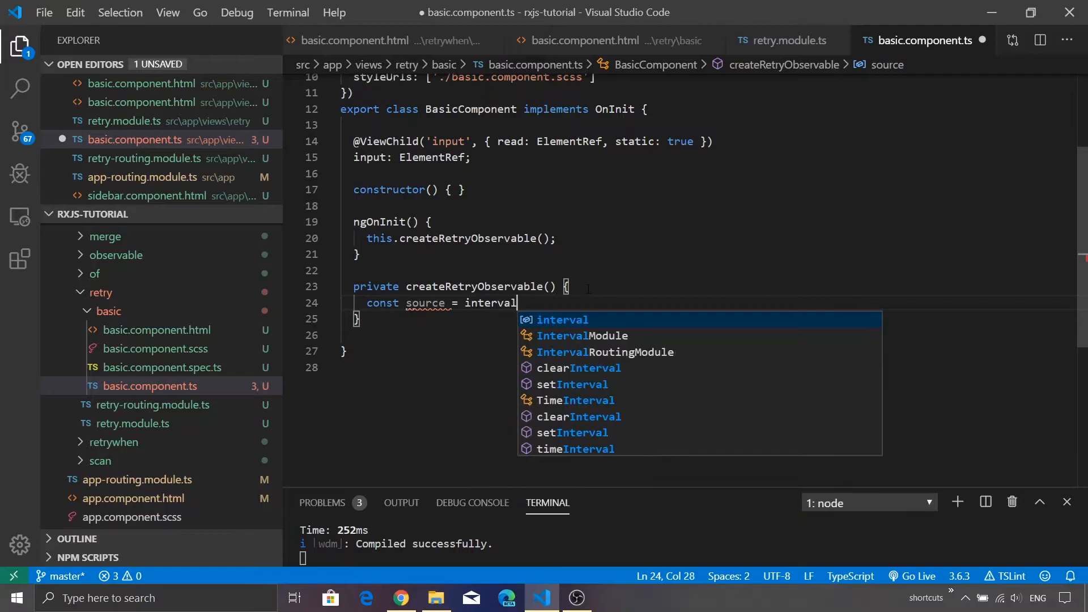
text(()
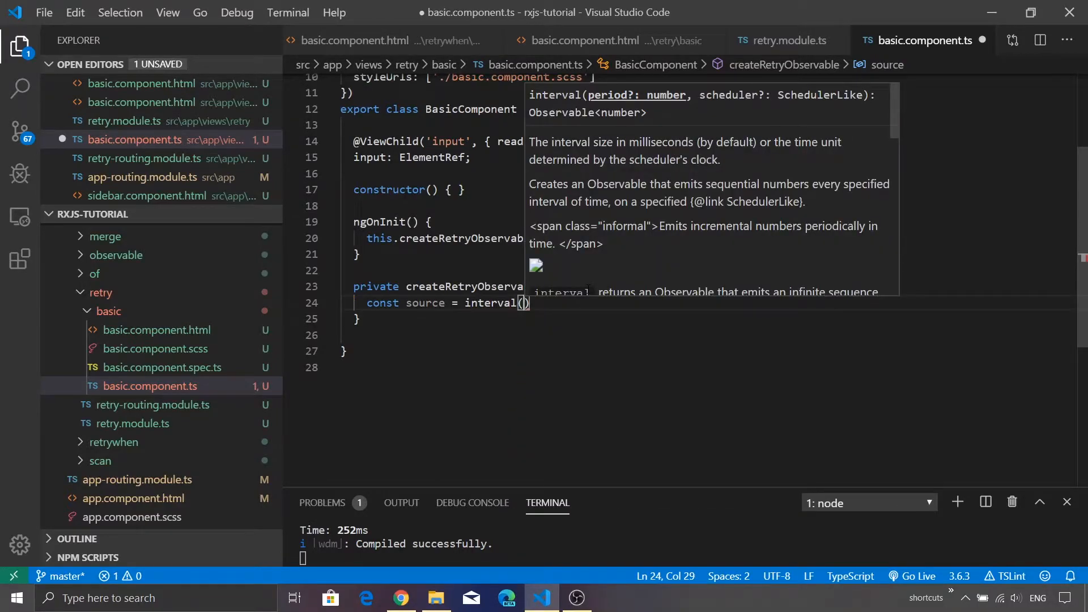
text(200)
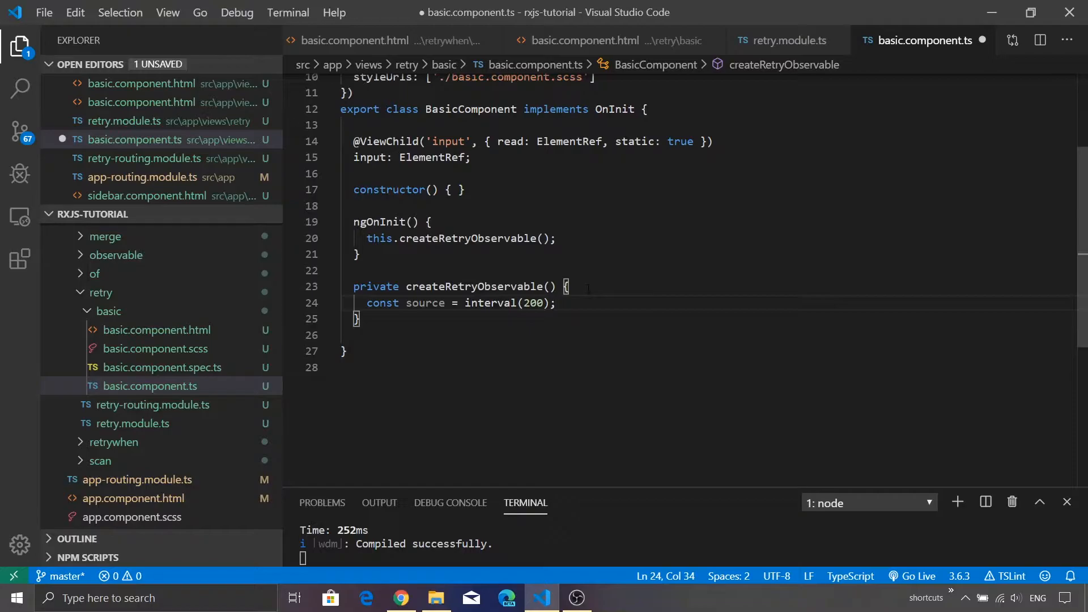
text(source.subscribe()
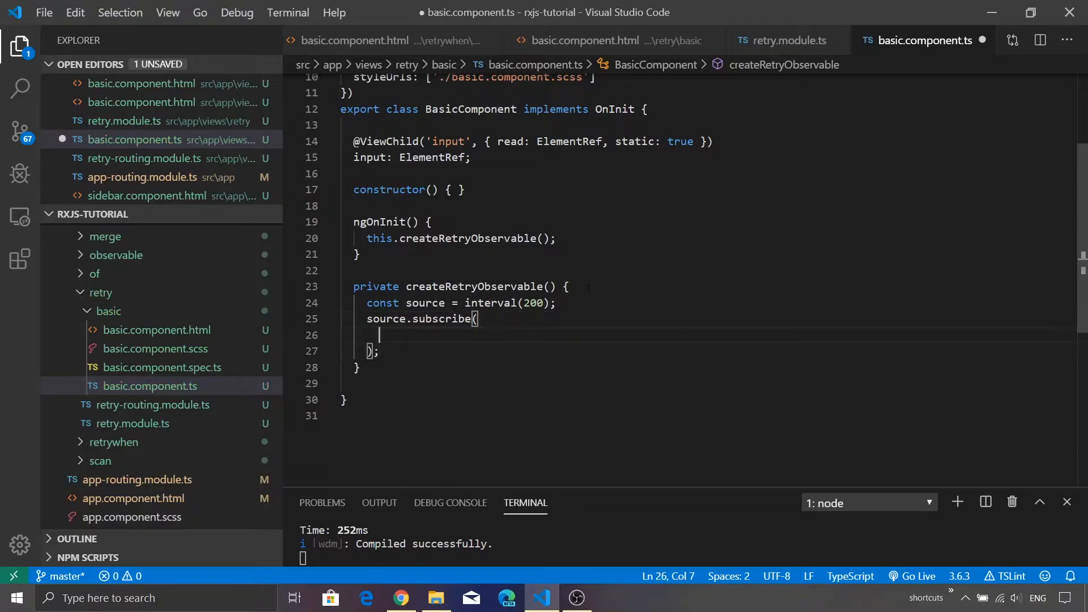
Step: Subscribe to source, appending each value plus a newline to this.input.nativeElement.value
text(val => {)
text(this.)
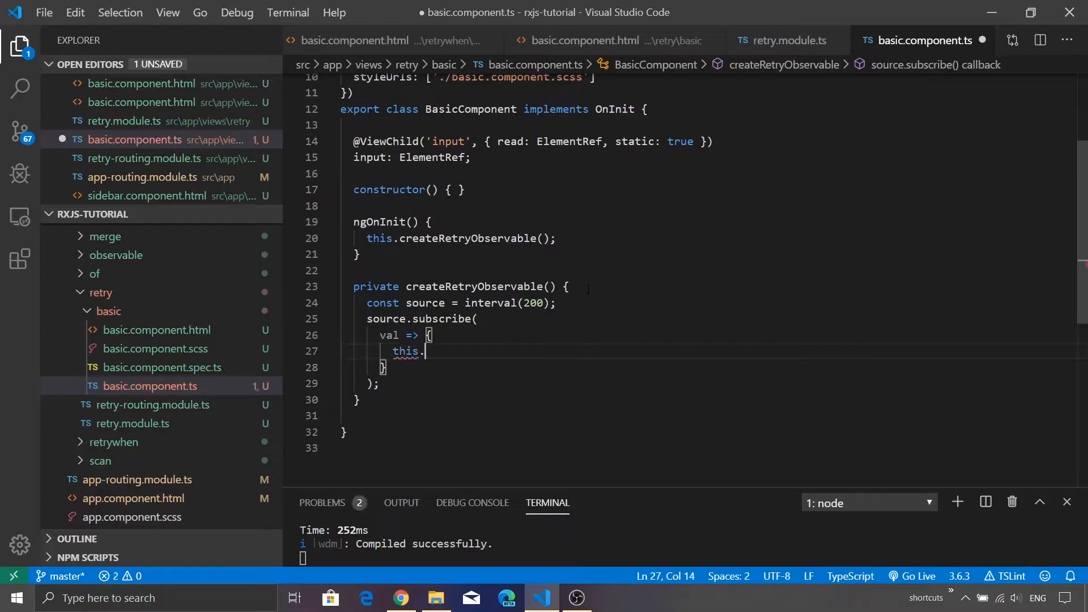
text(input.nativeElement)
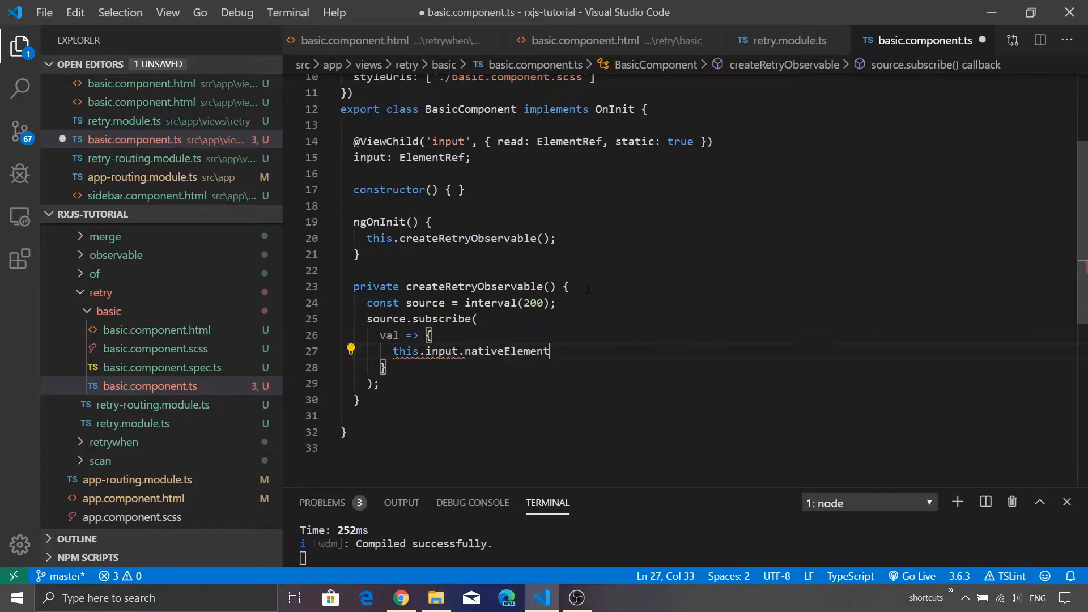
text(.value += val)
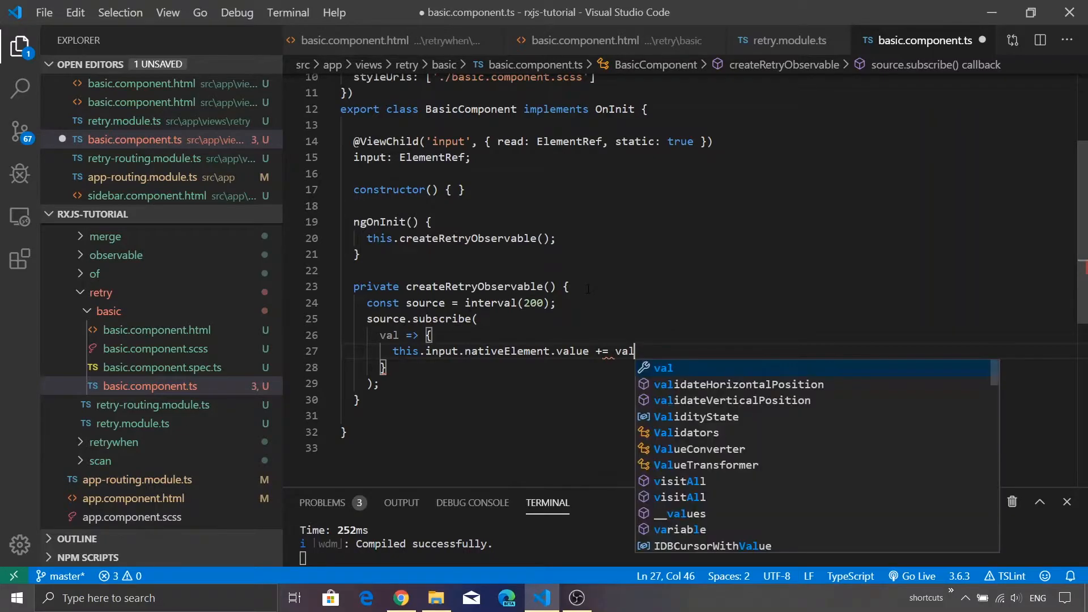
text(+ \\)
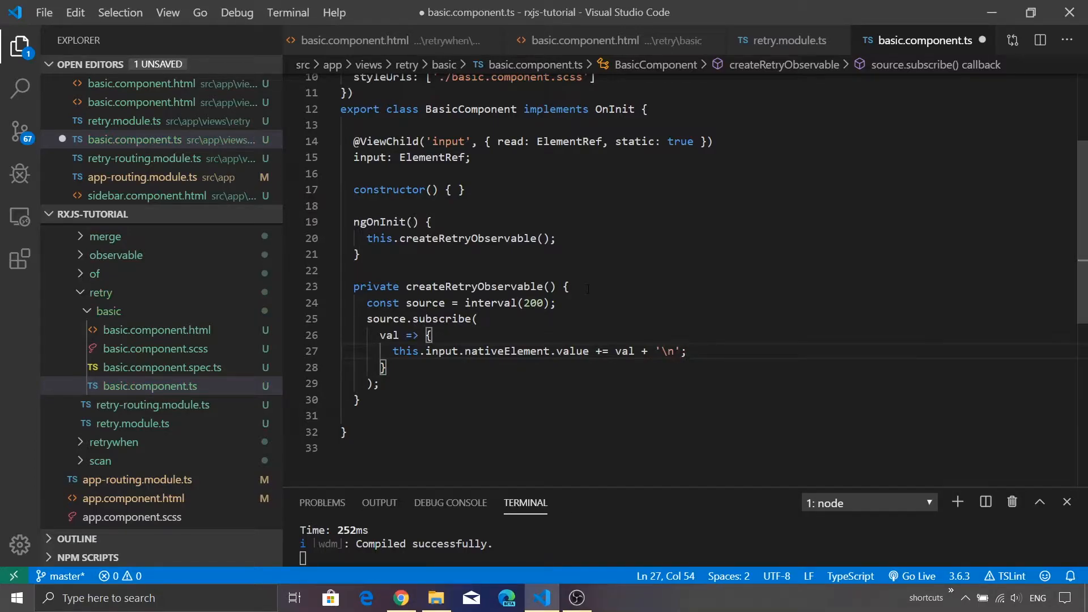
click(401, 597)
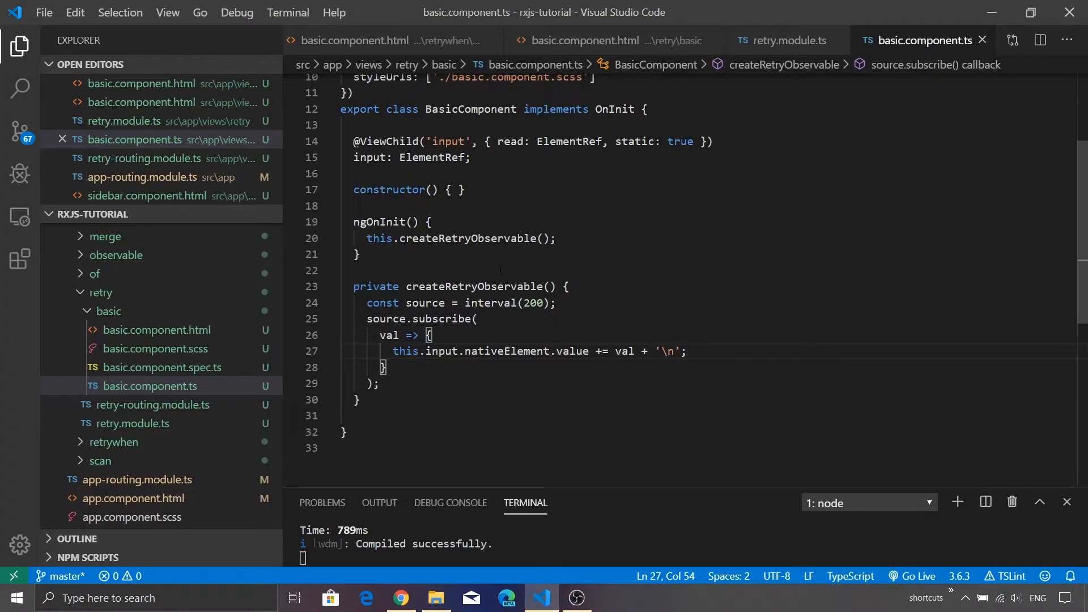
Step: Insert a pipe call between source and subscribe
text(pip)
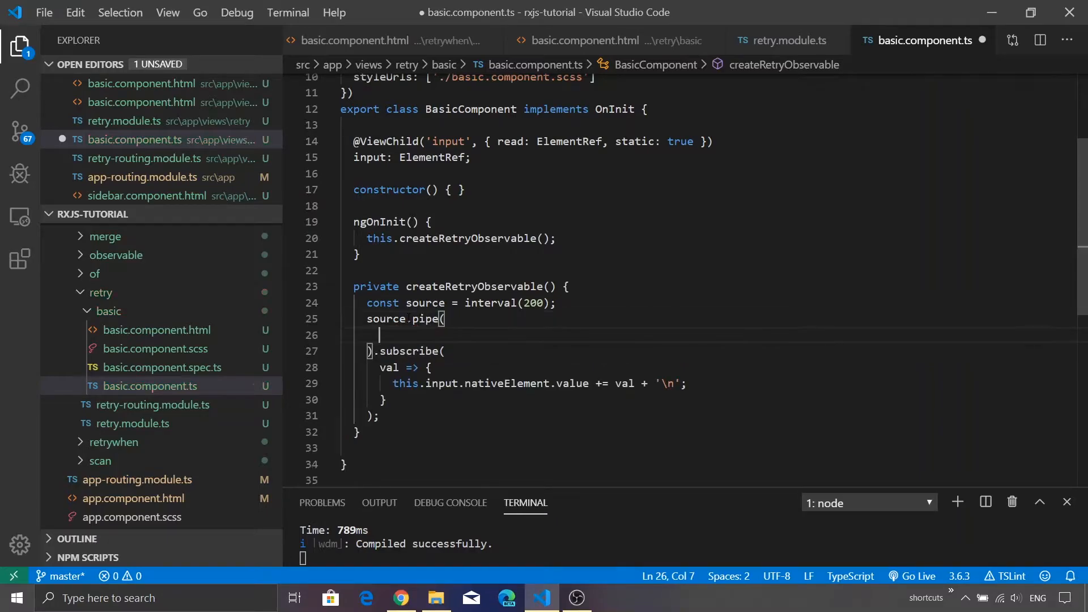
Step: Add mergeMap(val => { if (val > 2) ... }) inside the pipe
text(mergeMap)
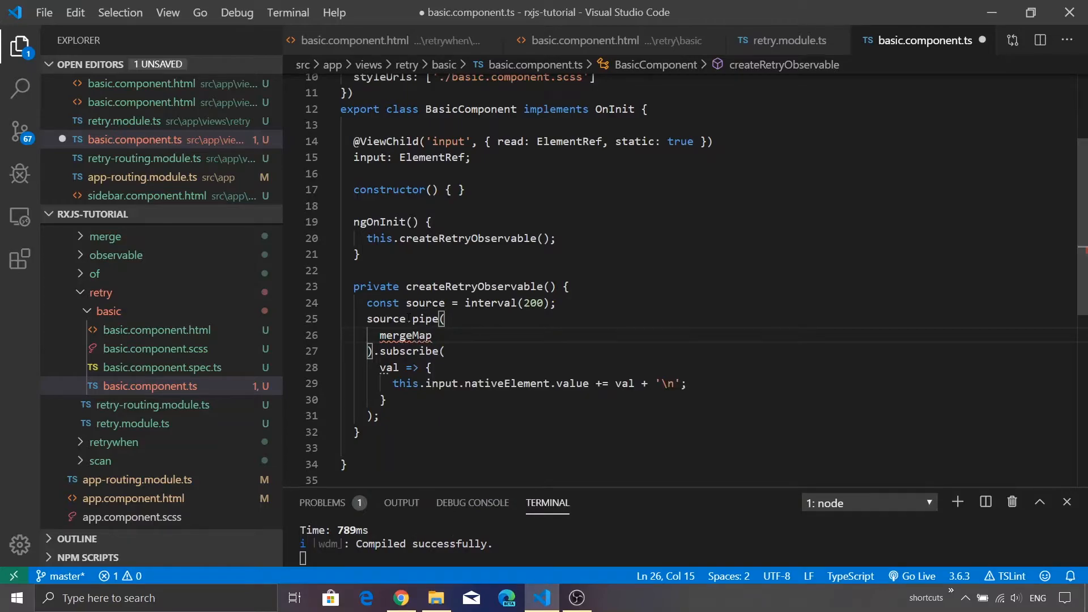
text(())
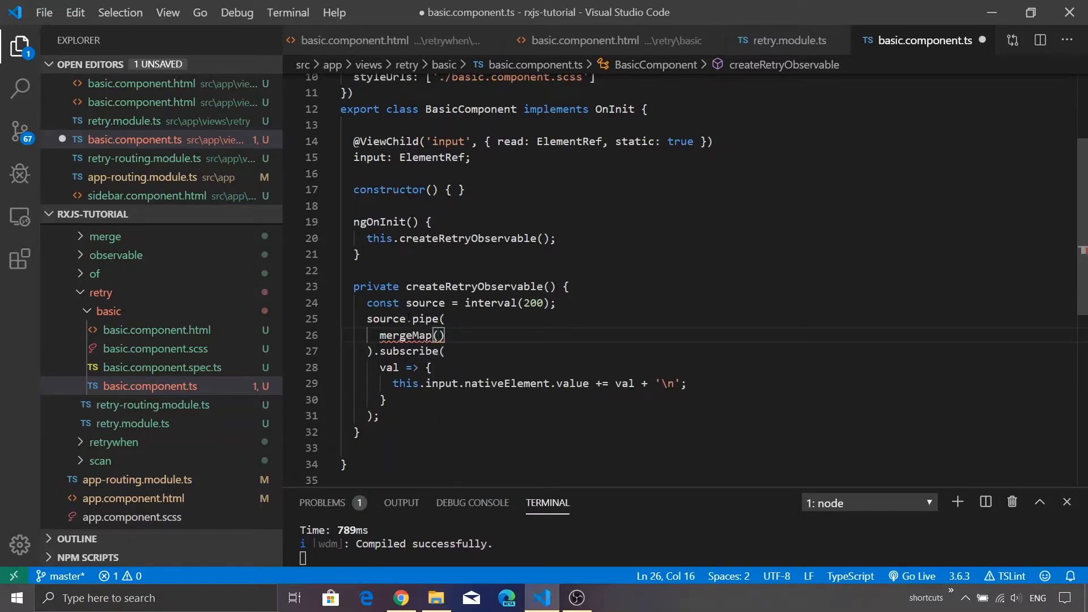
text(val)
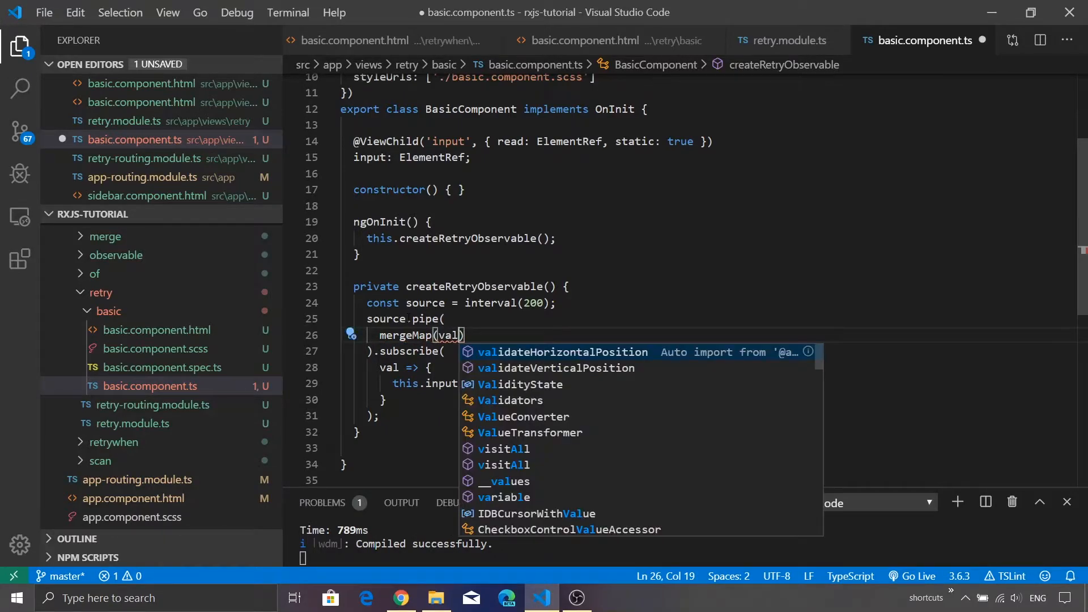
text(=>{)
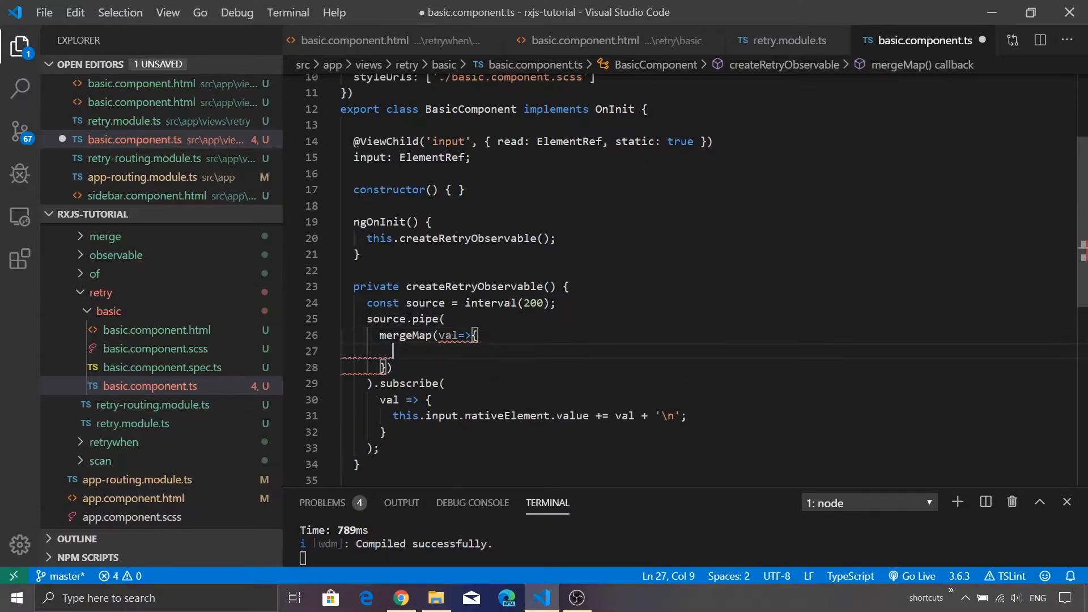
text(if(val))
text(return t)
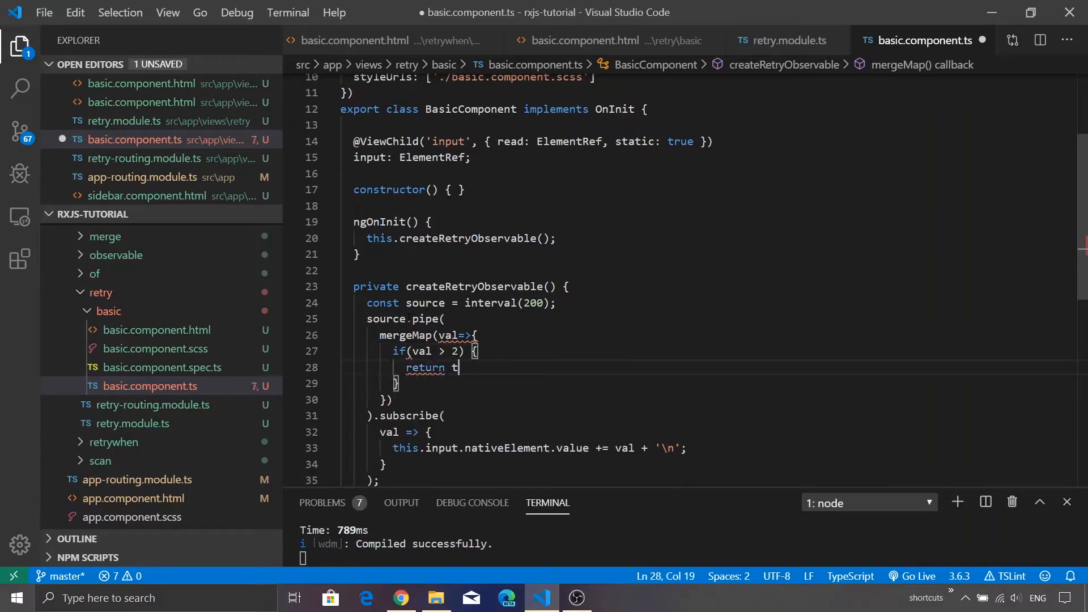
Step: Return throwError('The value is more than 2.') for values above 2, otherwise of(val)
text(hrowError)
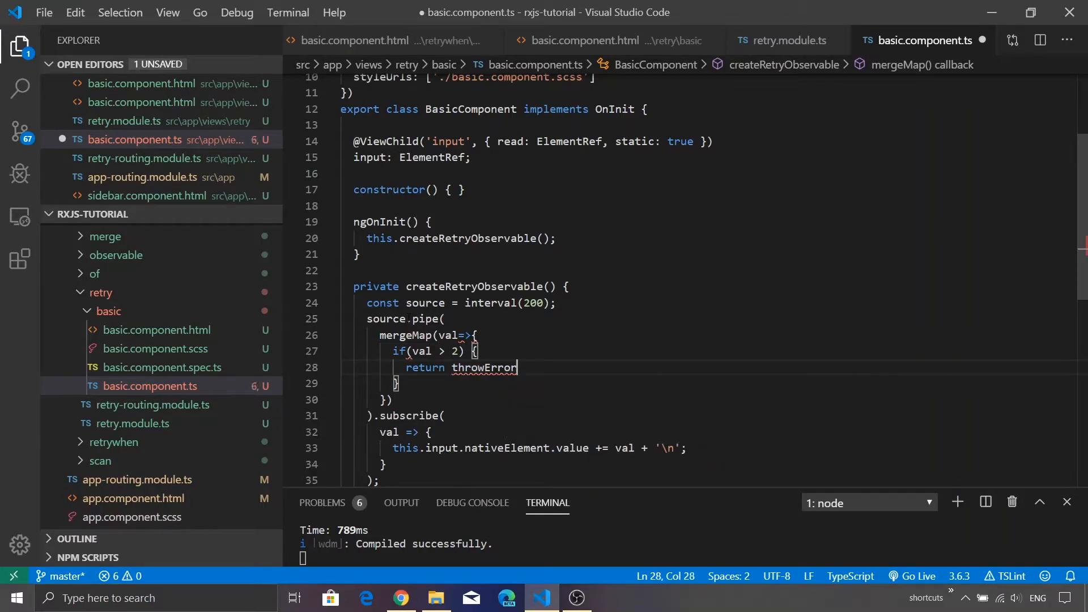
text(('');)
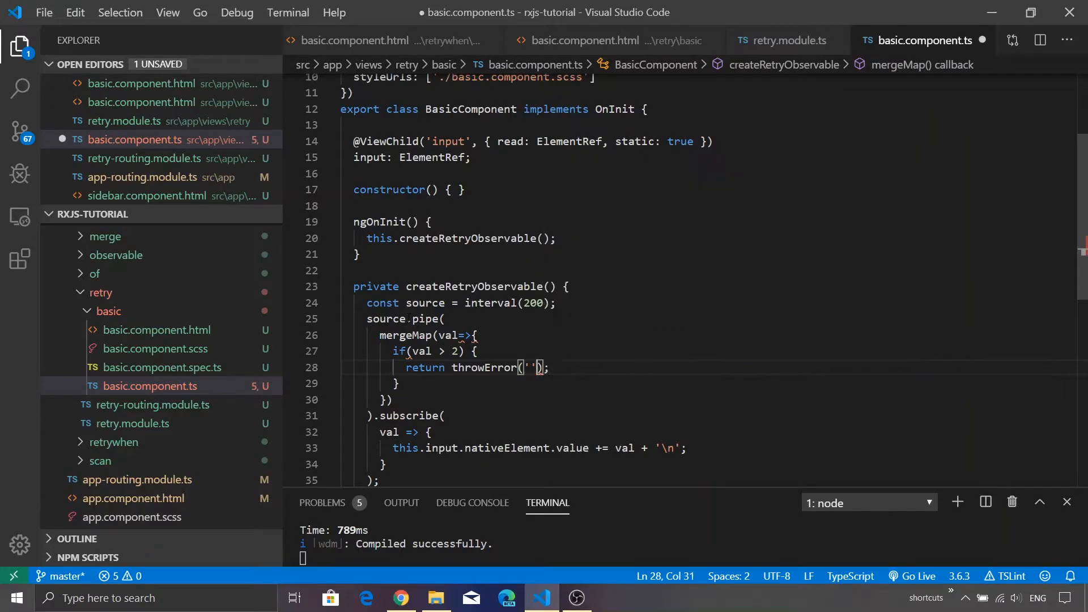
text(Yo)
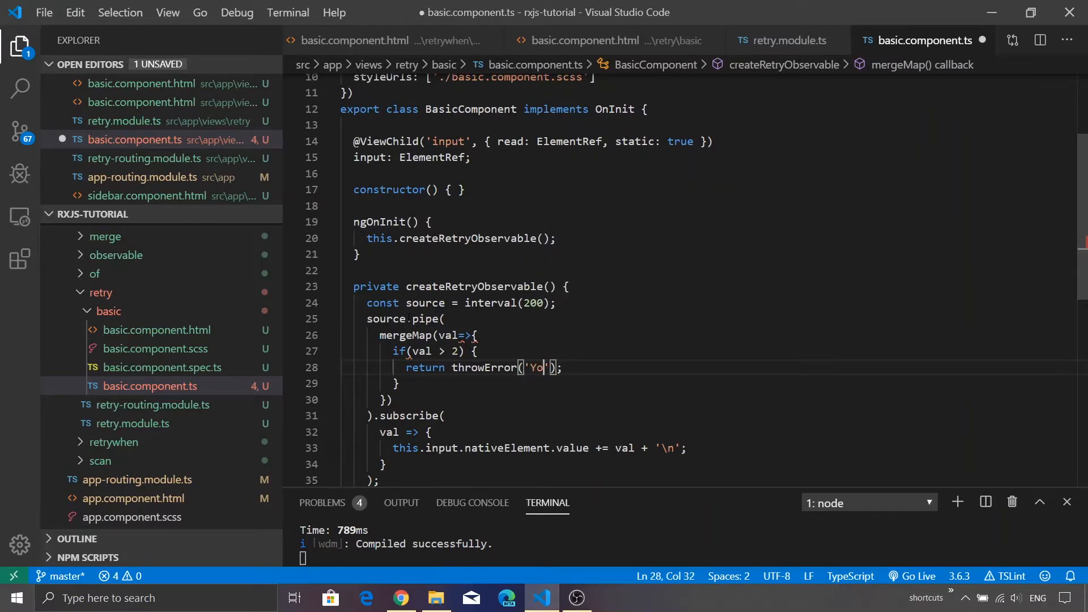
text(The value is)
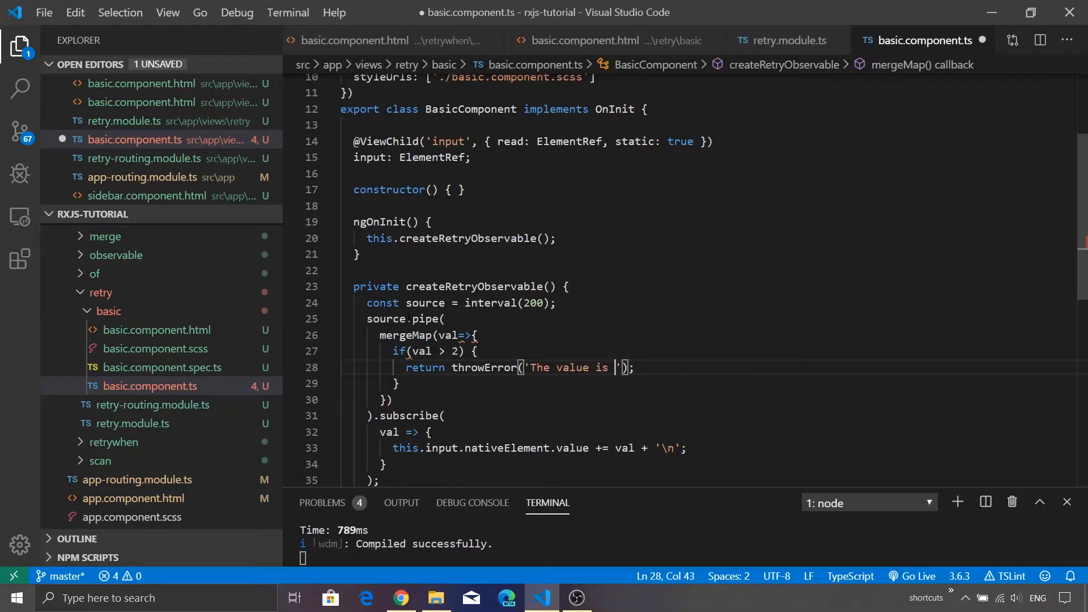
text(more than 2.)
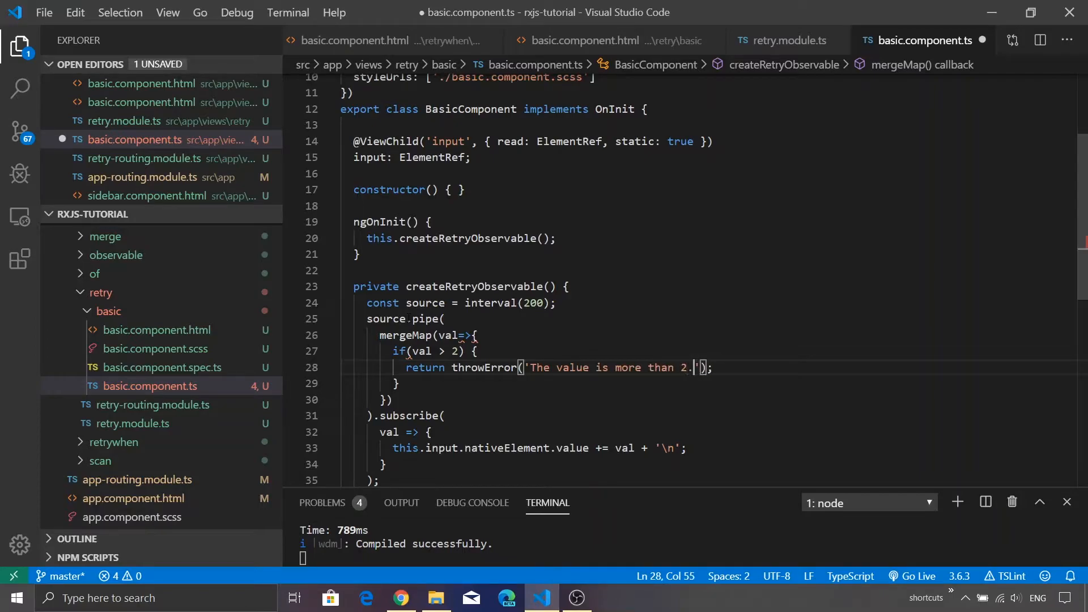
text(return of(val);)
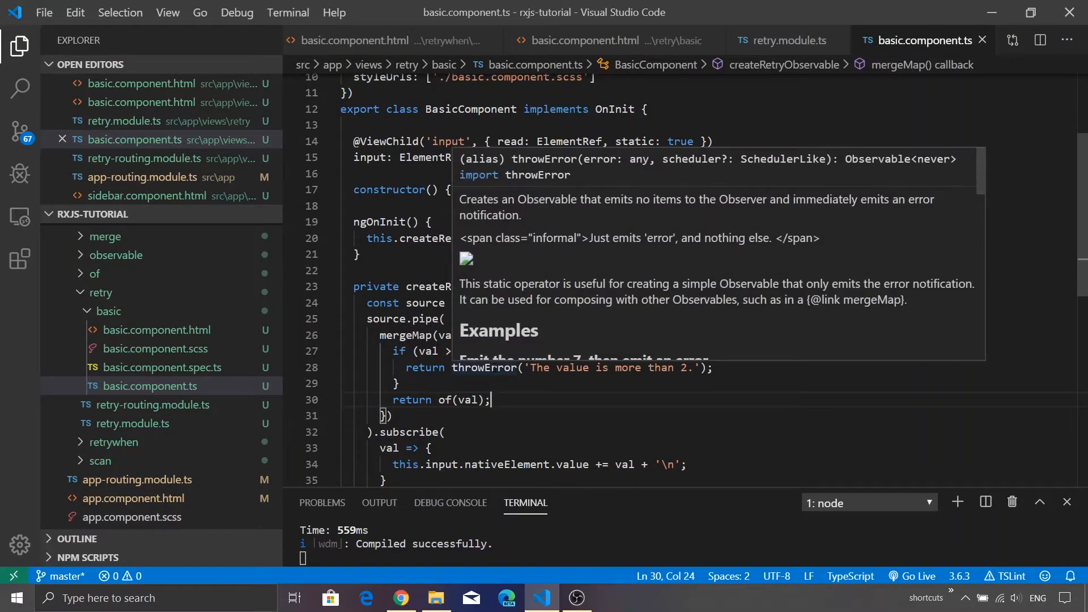
mouse_move(573, 402)
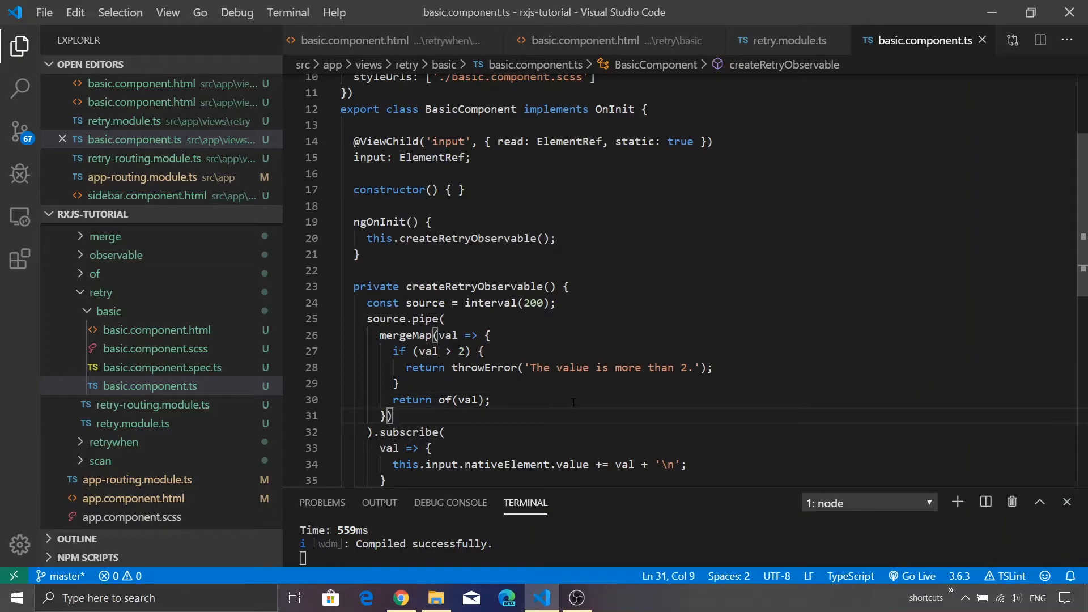
Step: Add retry(2) after mergeMap in the pipe and save to recompile
text(rt)
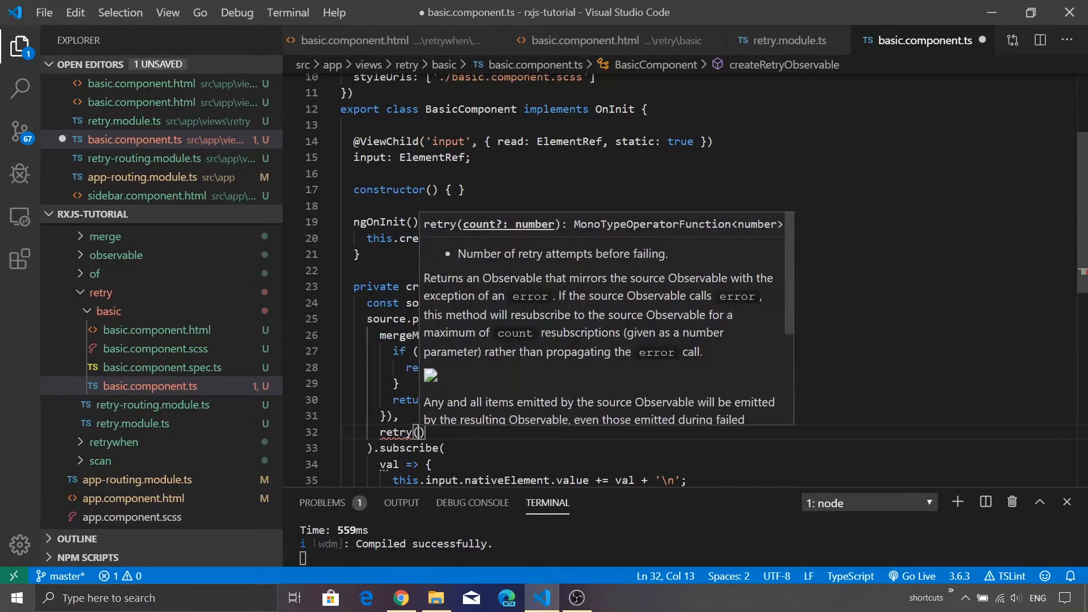
text(2)
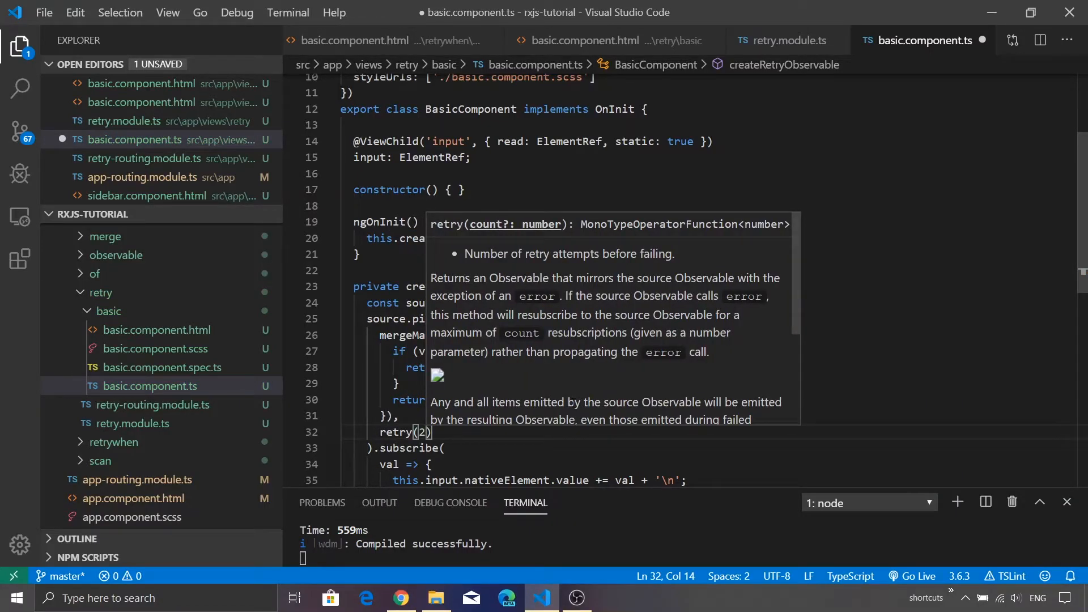
key(ctrl+s)
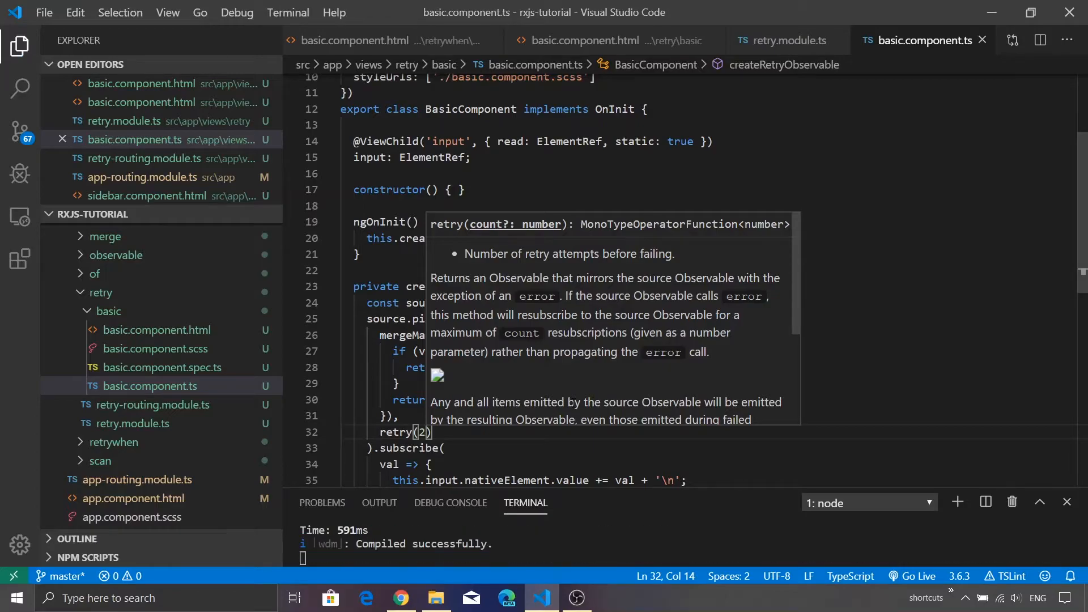